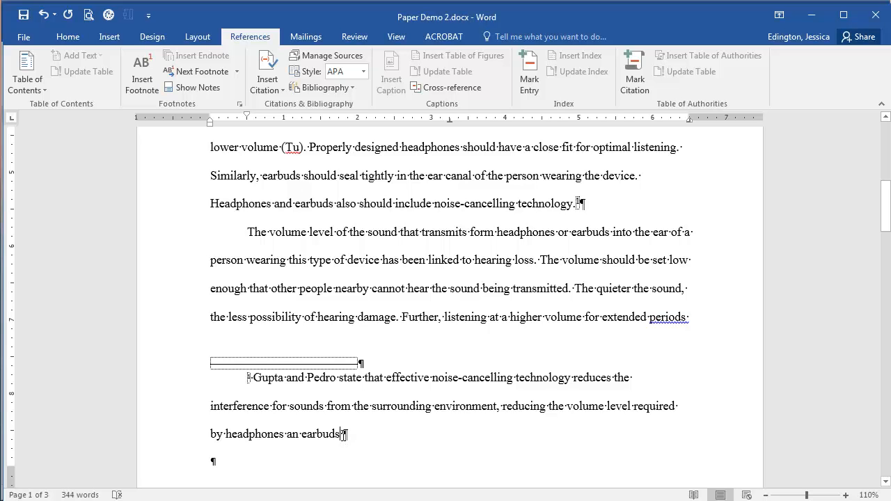
pyautogui.moveTo(497, 409)
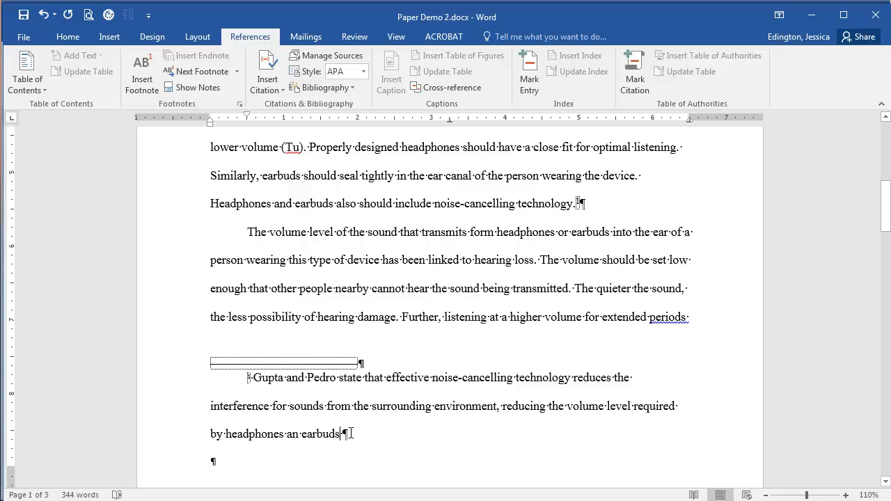
pyautogui.moveTo(350, 433)
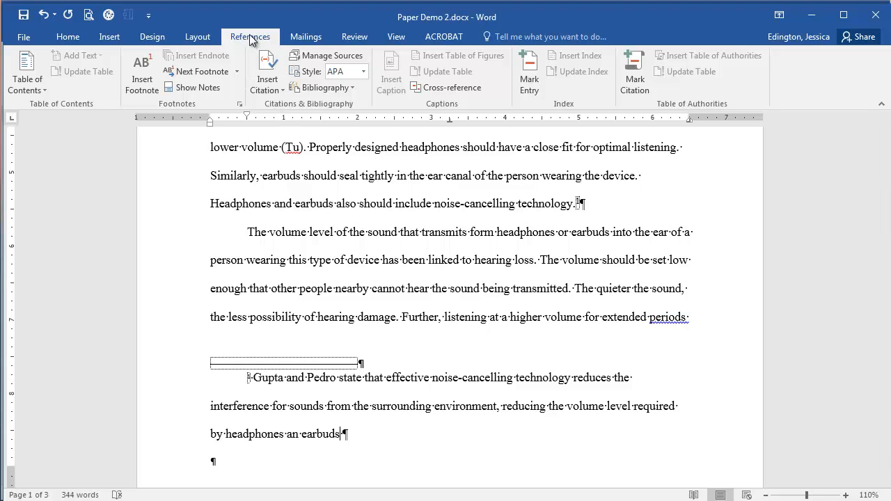
pyautogui.moveTo(268, 73)
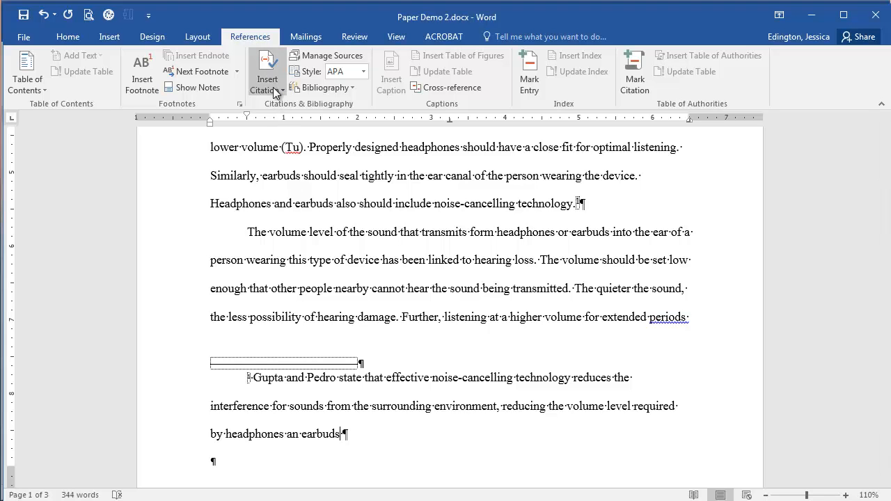
# - Start a new citation source with Book as the source type, ready for author entry
pyautogui.click(267, 69)
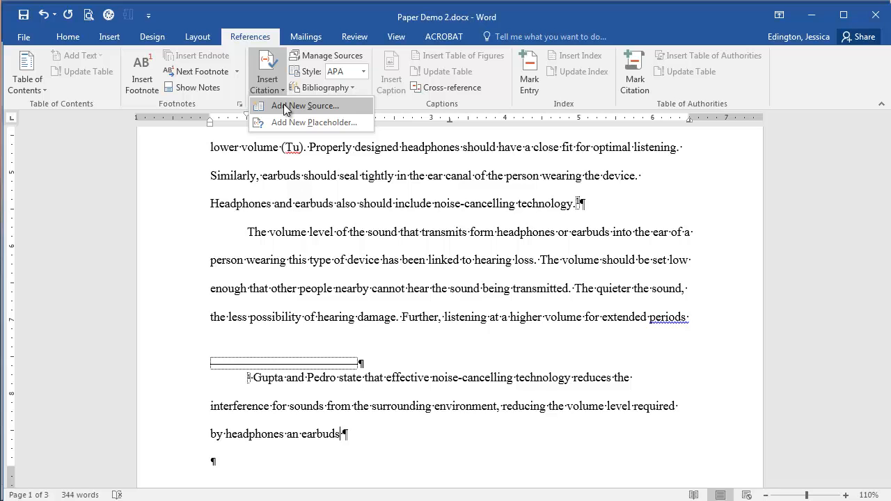
pyautogui.moveTo(284, 110)
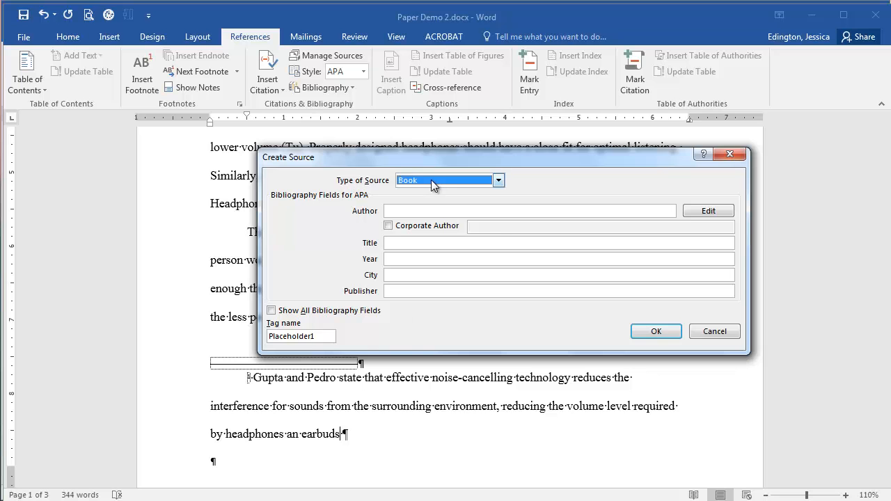
pyautogui.click(498, 181)
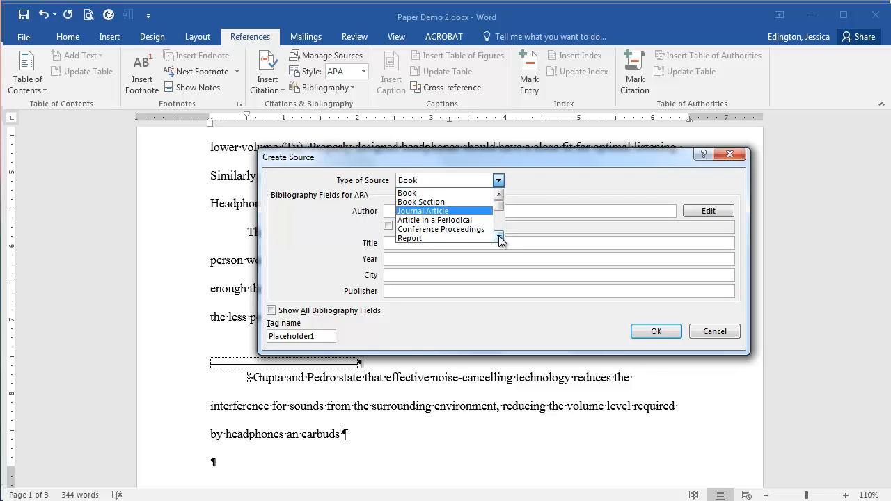
pyautogui.click(407, 192)
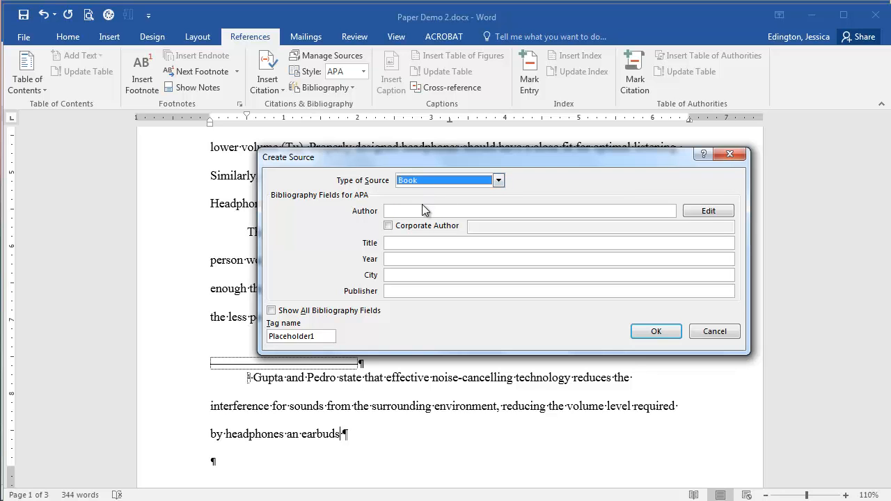
pyautogui.click(529, 211)
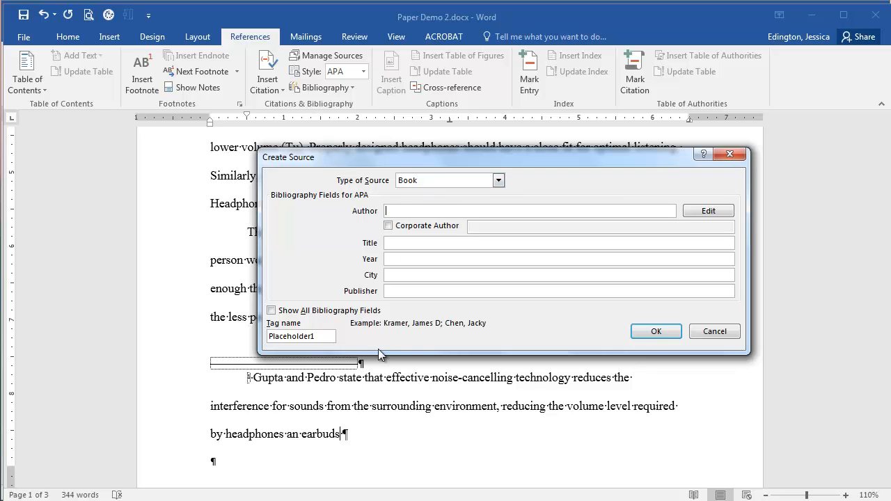
pyautogui.moveTo(454, 330)
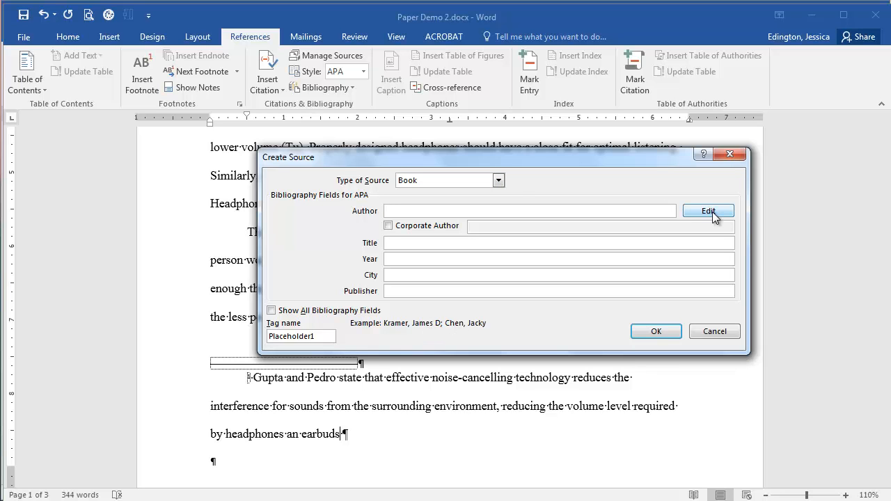
# - Add Gupta, Elena Maia as the book's first author in the name editor
pyautogui.click(707, 212)
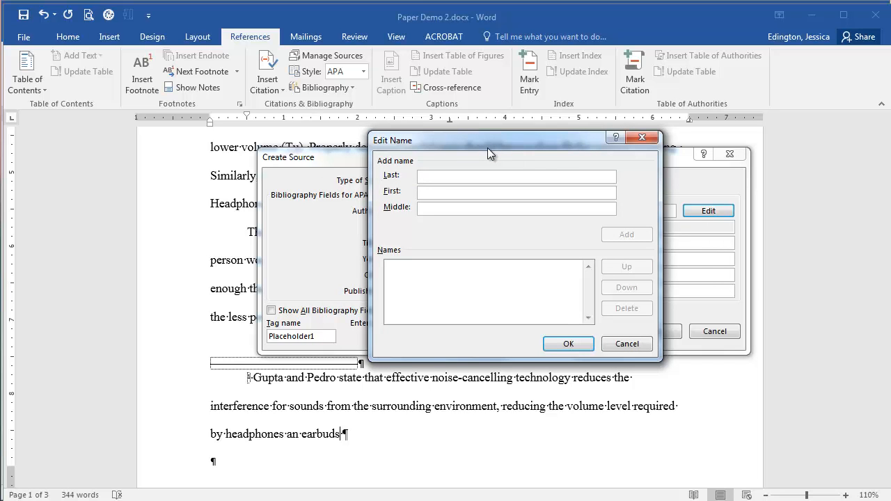
pyautogui.write('G')
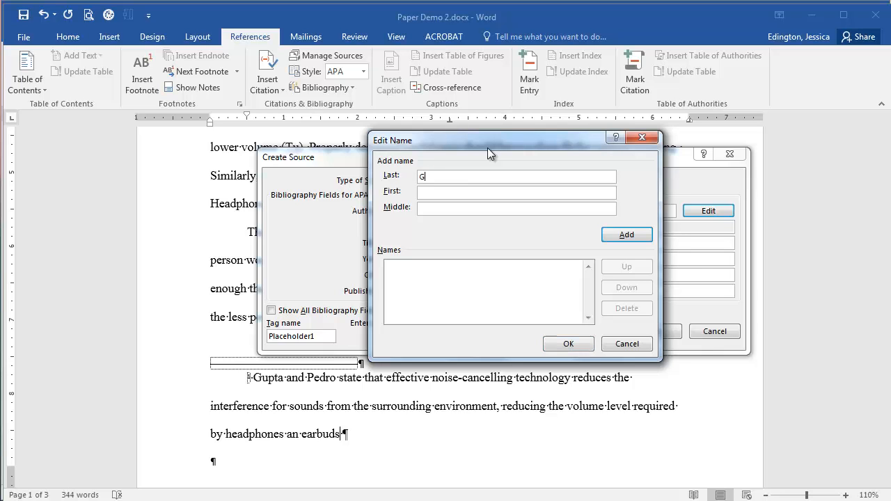
pyautogui.write('upta')
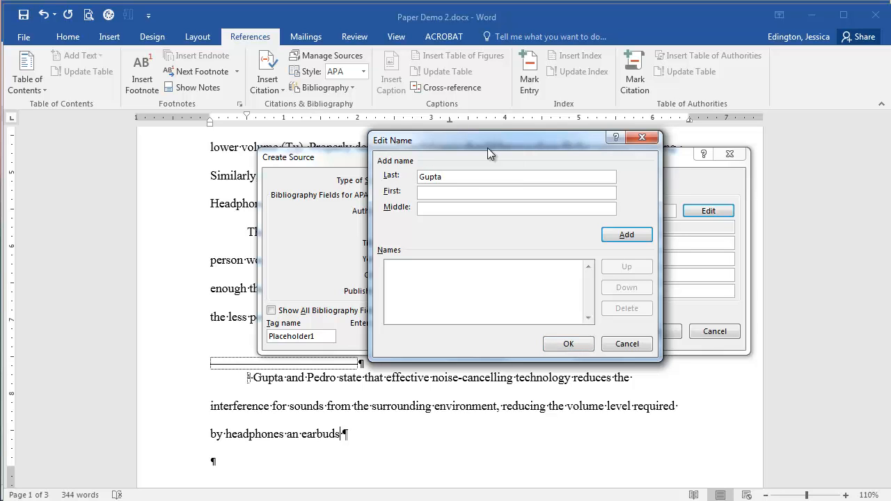
pyautogui.write('Ele')
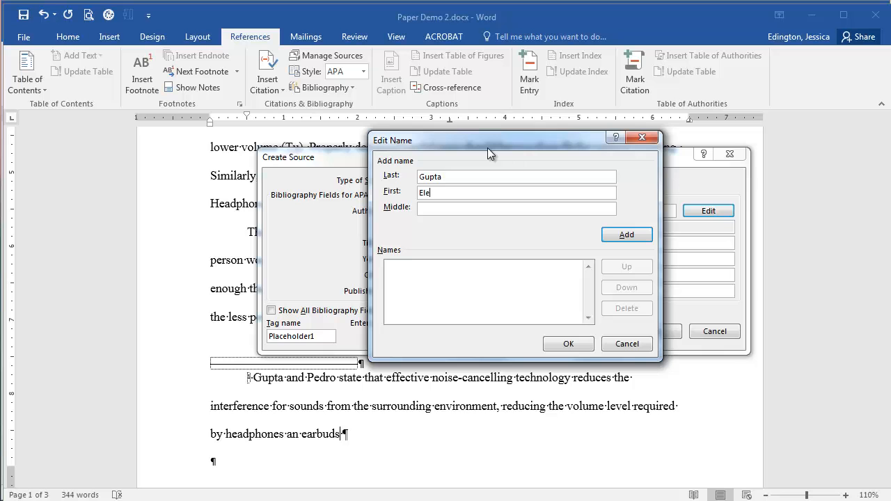
pyautogui.write('na')
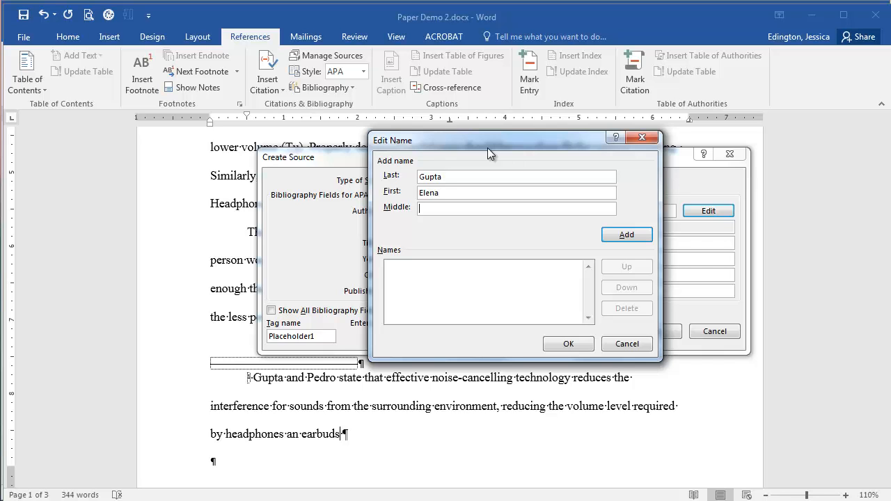
pyautogui.write('Maia')
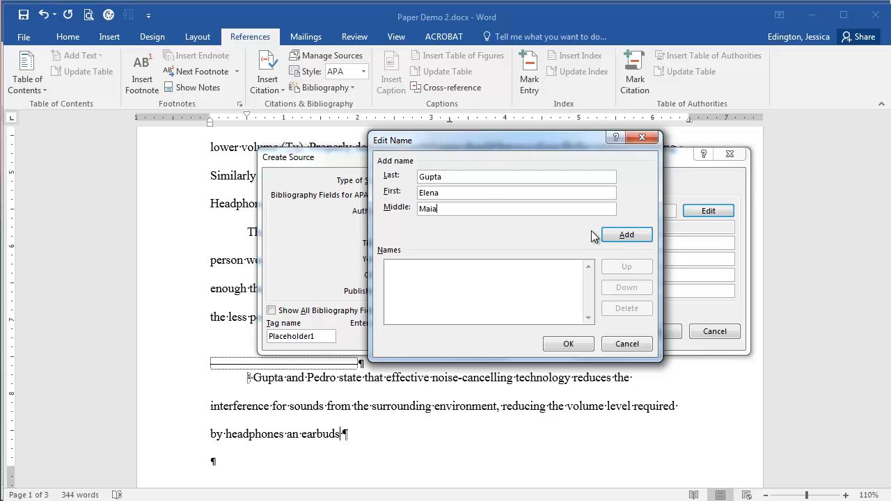
pyautogui.click(627, 234)
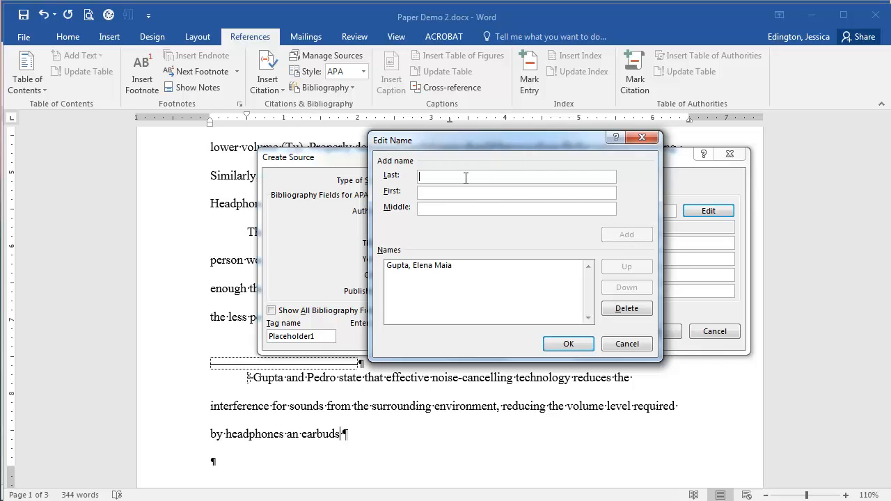
# - Enter Padro, Adelbert Luis as the second author
pyautogui.write('Padro')
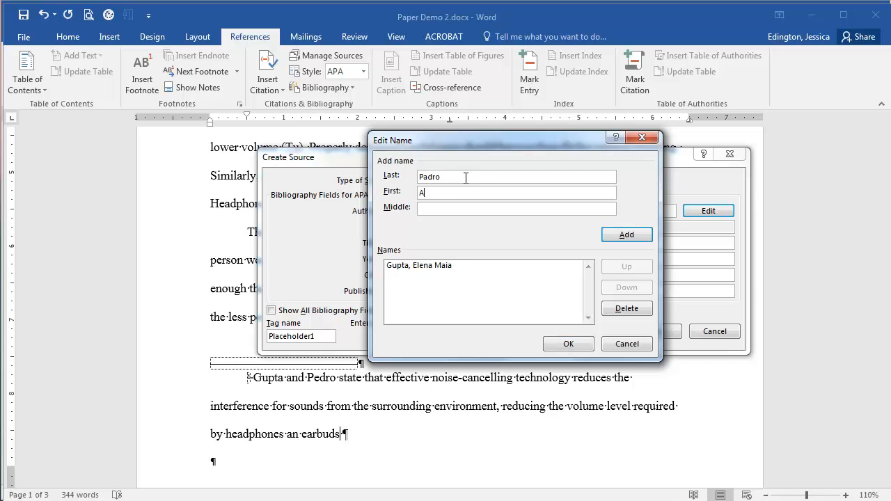
pyautogui.write('delbert')
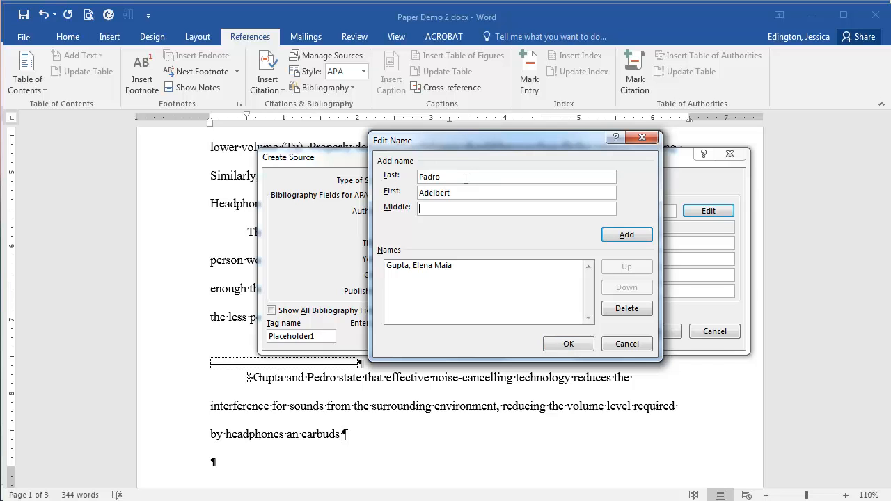
pyautogui.write('L')
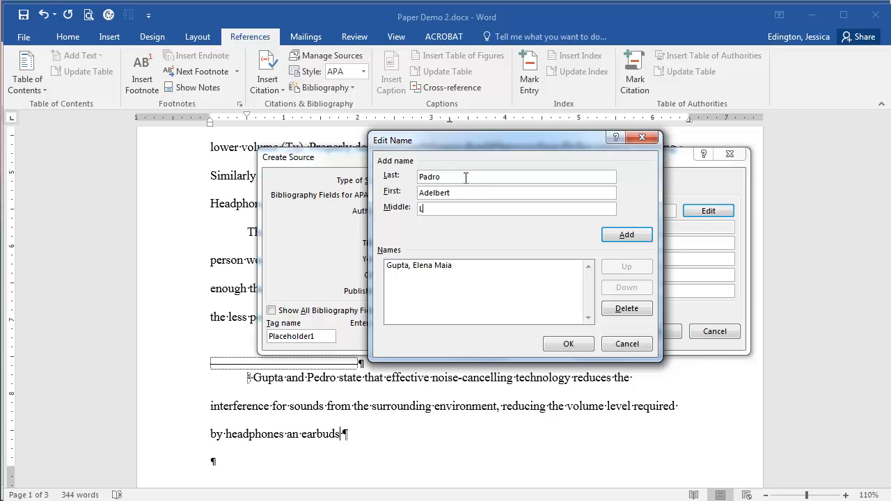
pyautogui.write('uis')
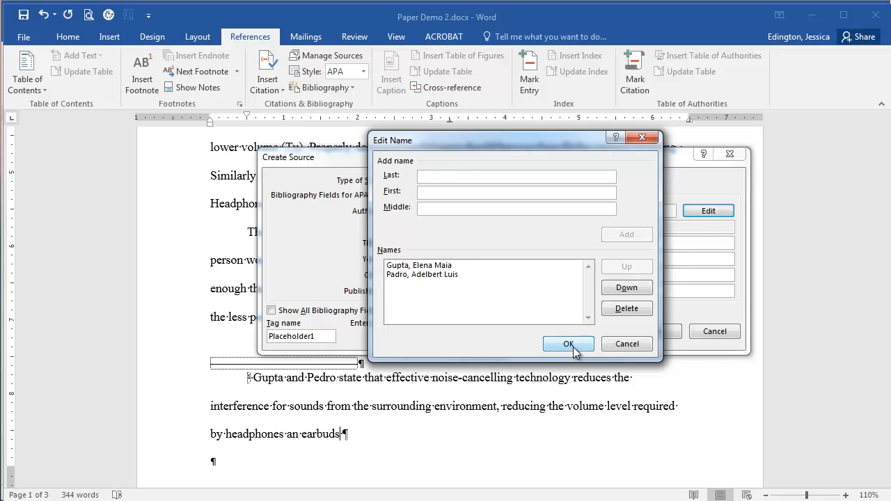
# - Confirm the authors and fill in title Hearing Protection Methods, year 2017, city Orlando, publisher Palm Press
pyautogui.click(568, 344)
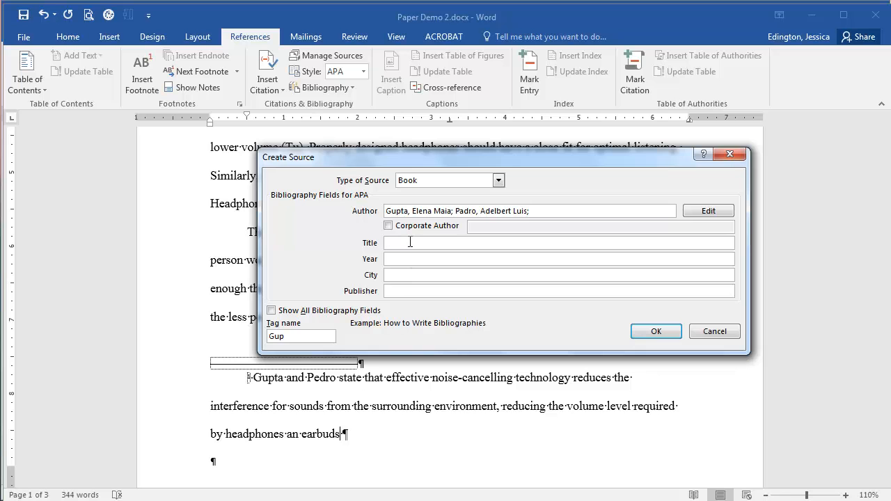
pyautogui.write('Hearing Protection Methods')
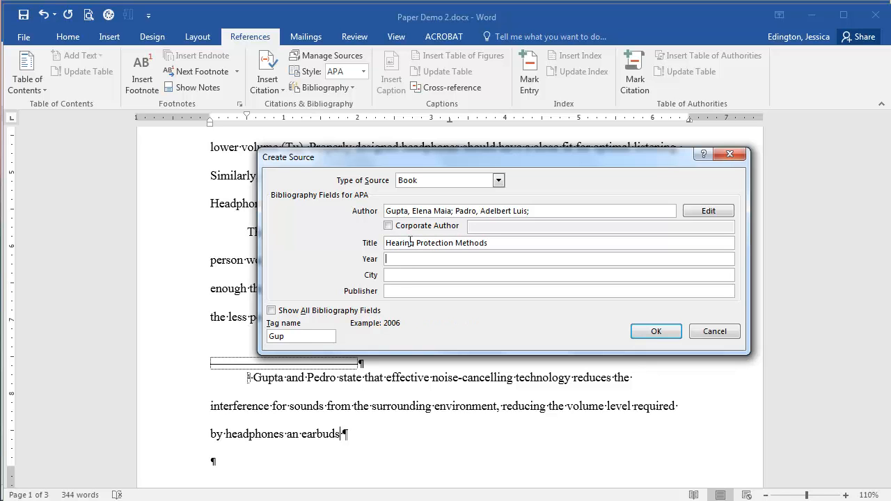
pyautogui.write('2017')
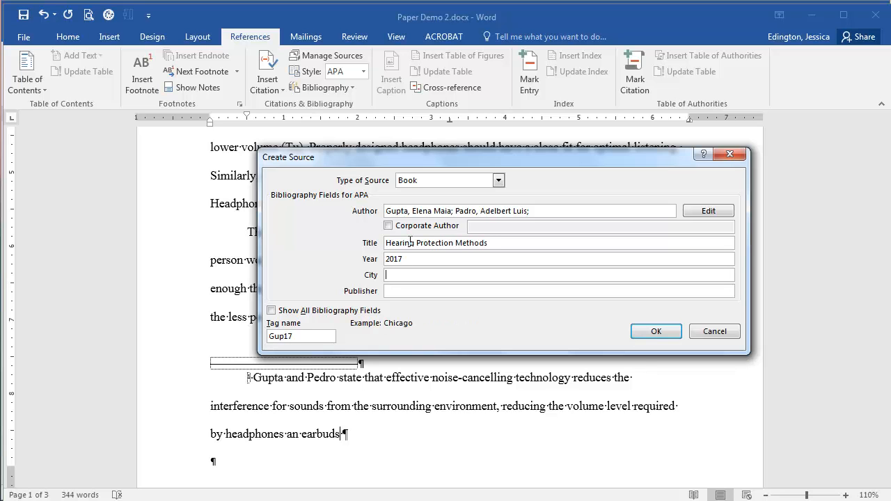
pyautogui.write('O')
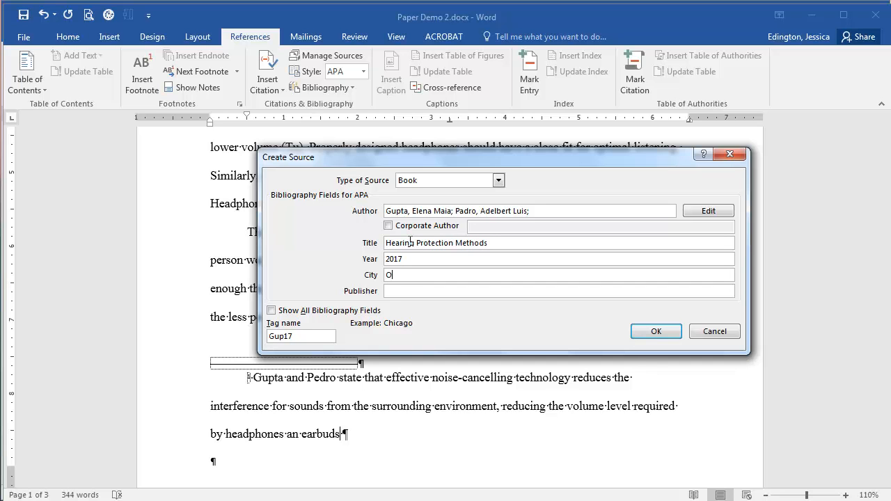
pyautogui.write('Palm Press')
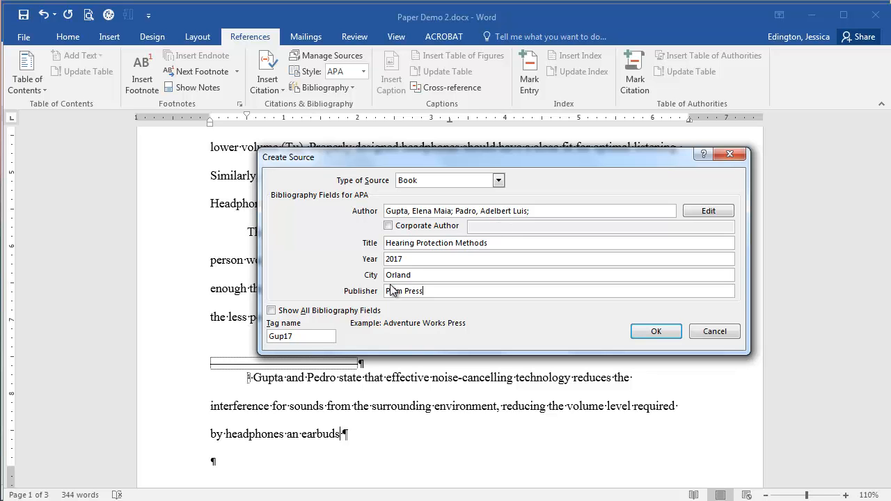
# - Show all bibliography fields and set the Medium to Print
pyautogui.click(270, 310)
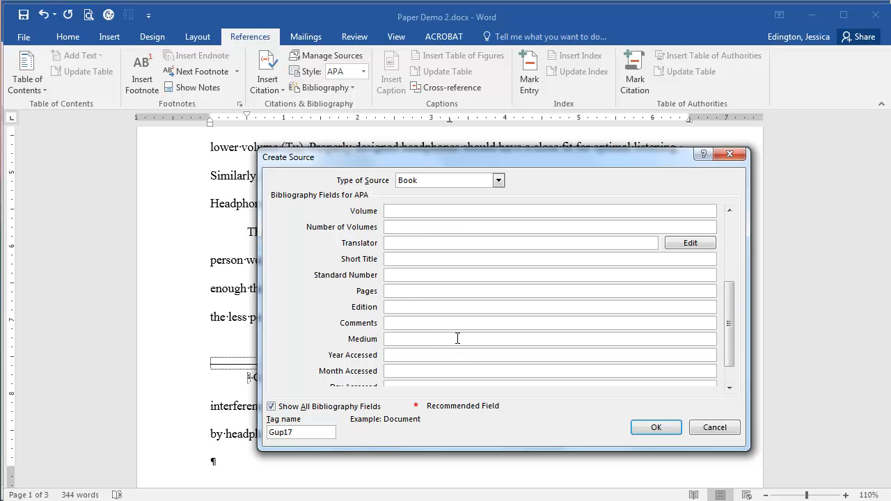
pyautogui.write('Print')
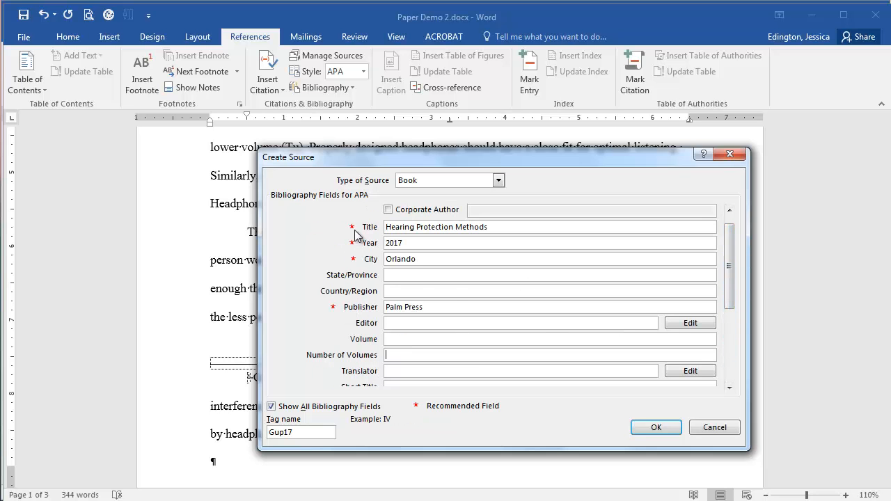
pyautogui.moveTo(334, 310)
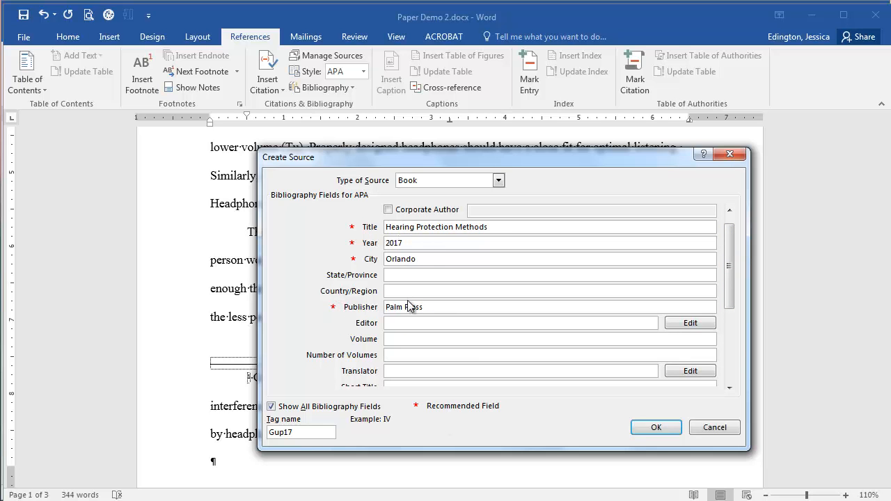
pyautogui.scroll(-3)
pyautogui.write('Print')
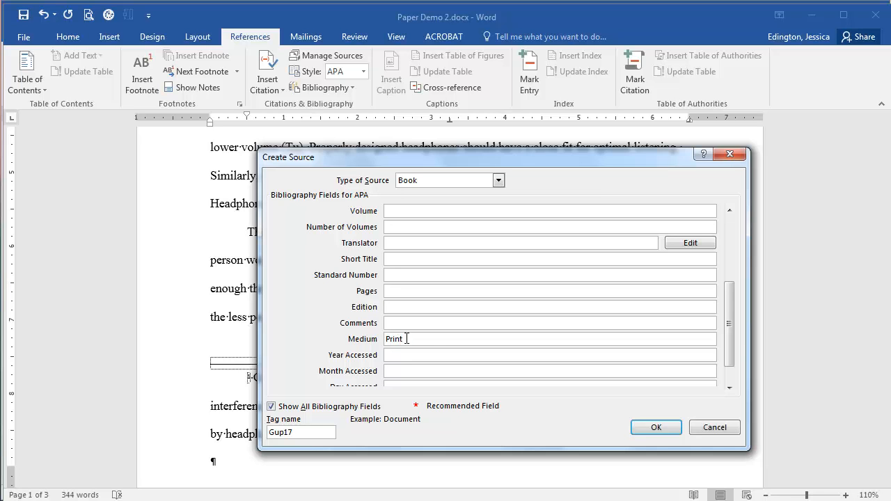
# - Save the source and insert the (Gupta & Padro, 2017) citation into the paragraph
pyautogui.click(655, 426)
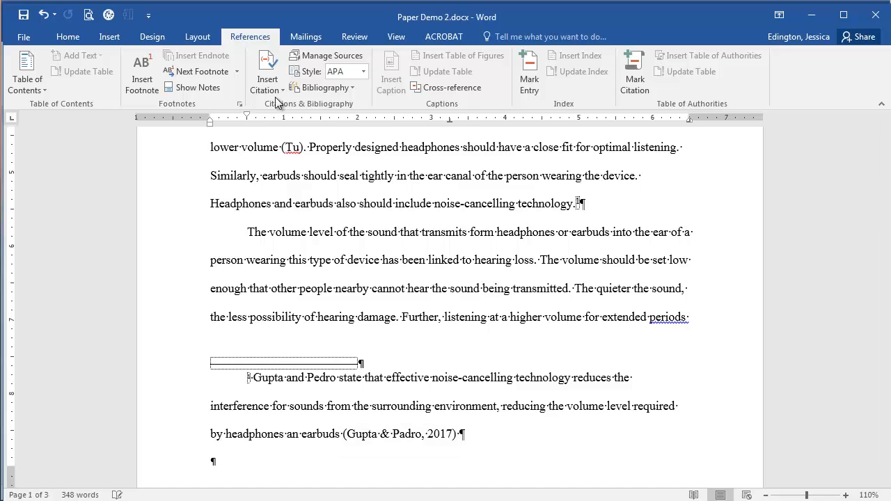
pyautogui.click(267, 70)
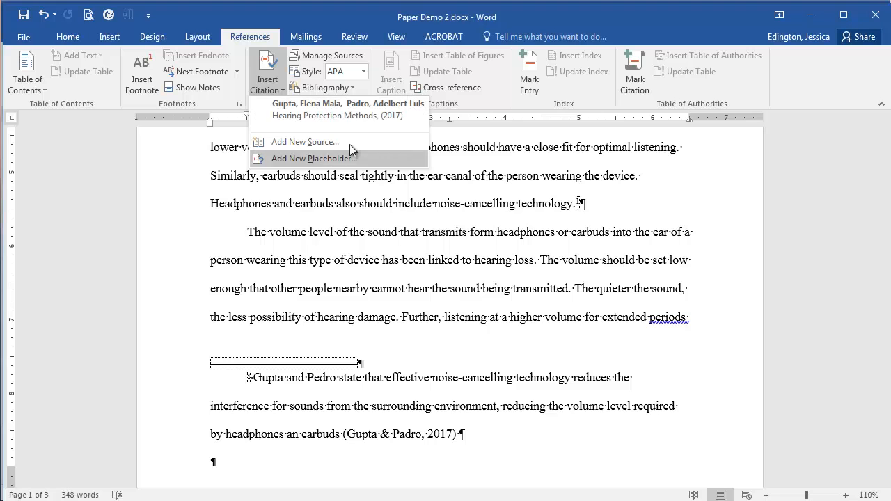
pyautogui.moveTo(263, 385)
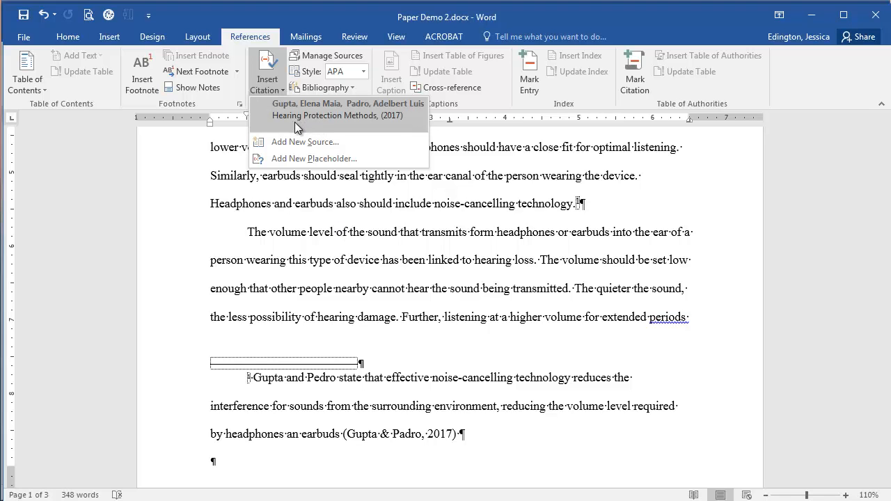
pyautogui.click(348, 108)
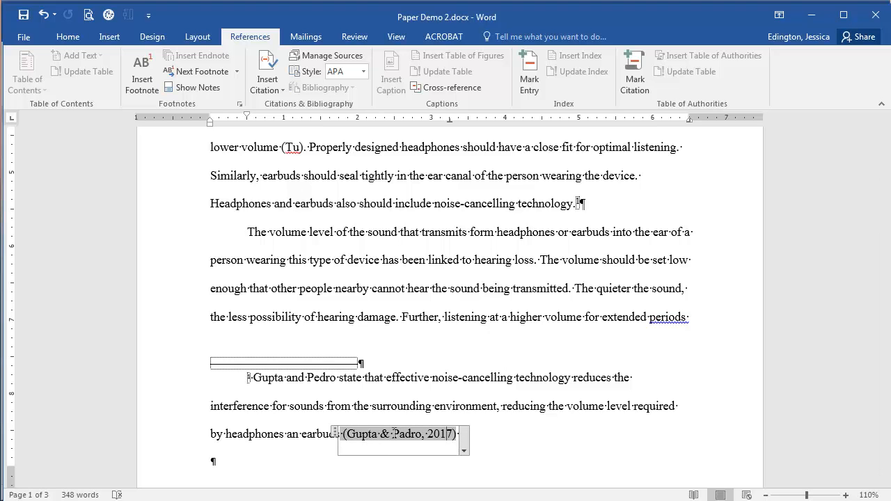
# - Edit the citation to add pages 75-78
pyautogui.click(458, 448)
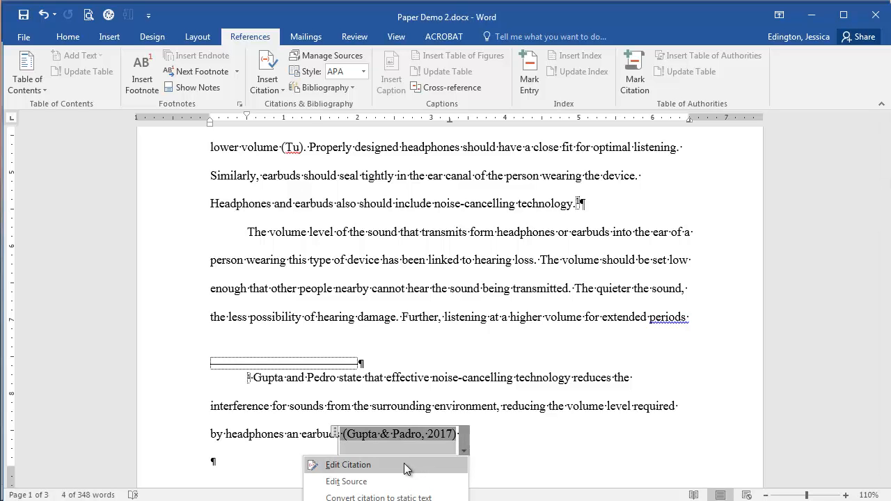
pyautogui.click(345, 482)
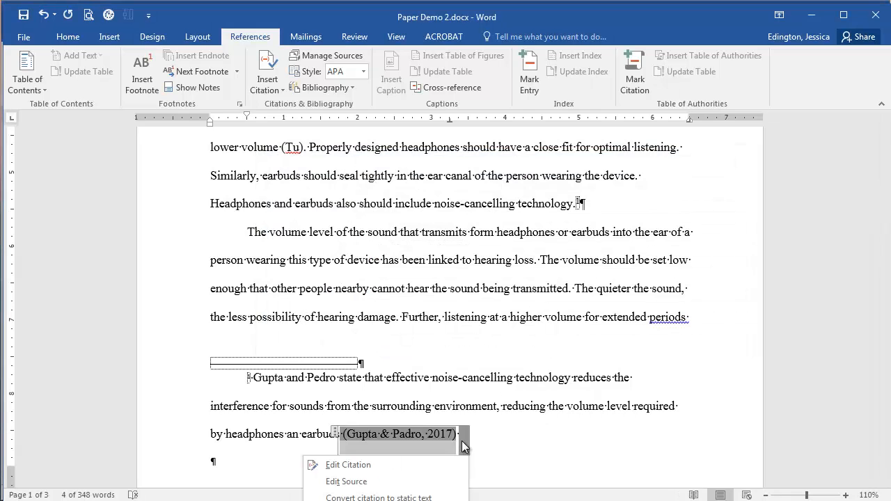
pyautogui.click(348, 465)
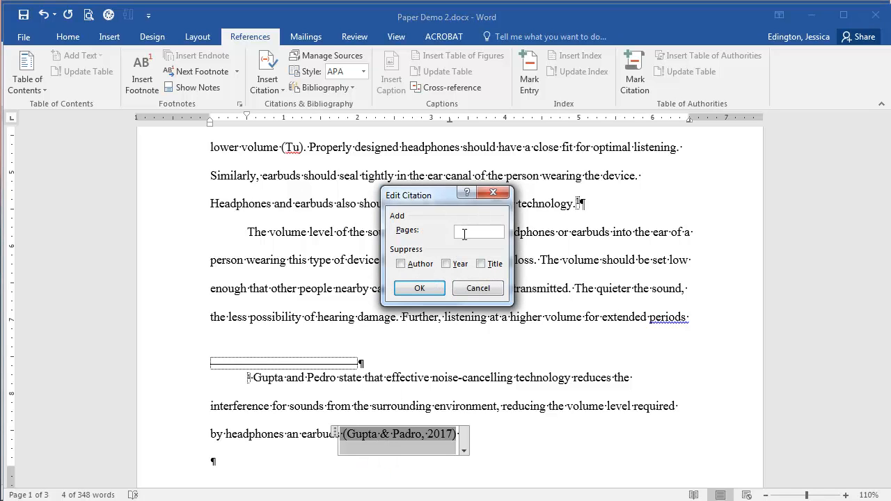
pyautogui.write('75-78')
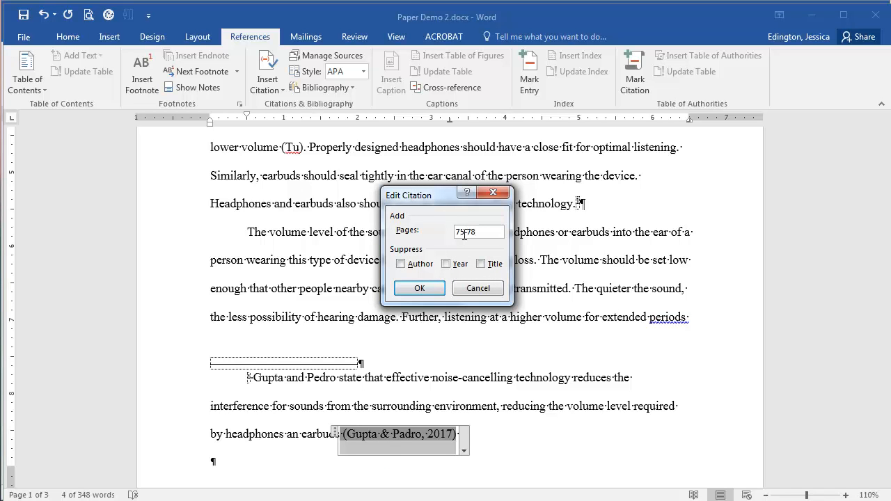
# - Suppress the author, year and title so only the pages show
pyautogui.click(401, 263)
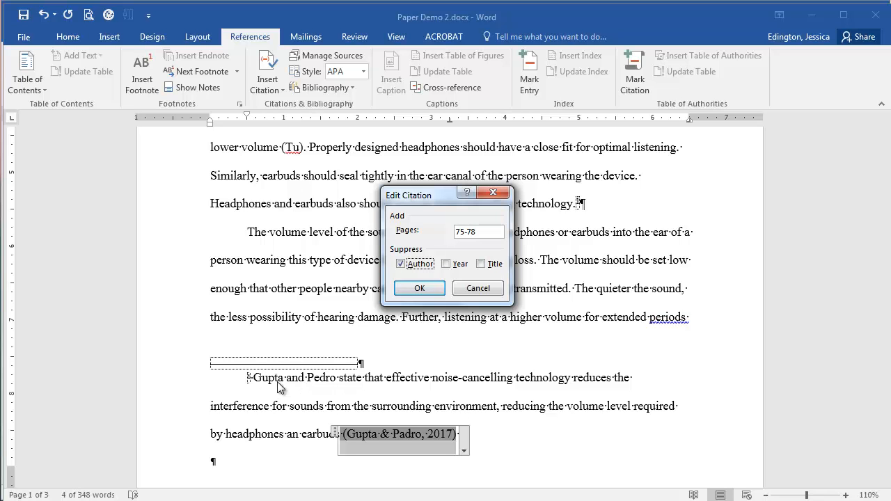
pyautogui.click(481, 263)
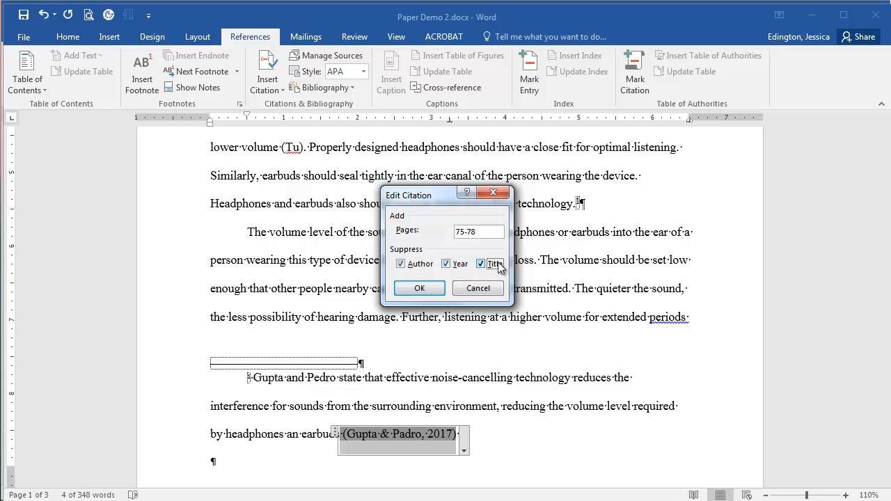
pyautogui.click(419, 286)
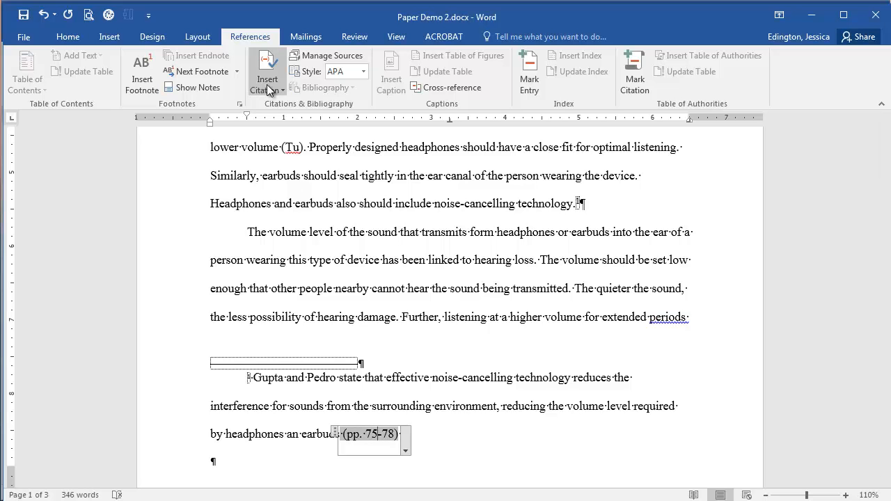
pyautogui.moveTo(267, 70)
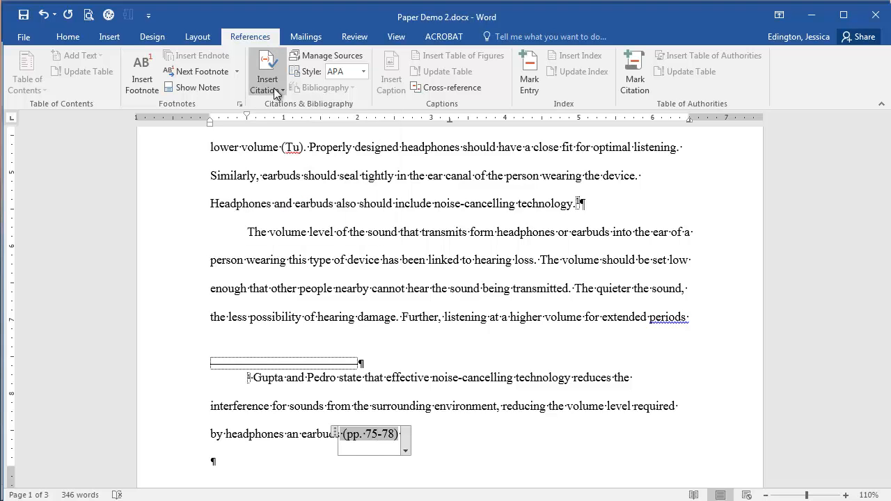
pyautogui.moveTo(315, 92)
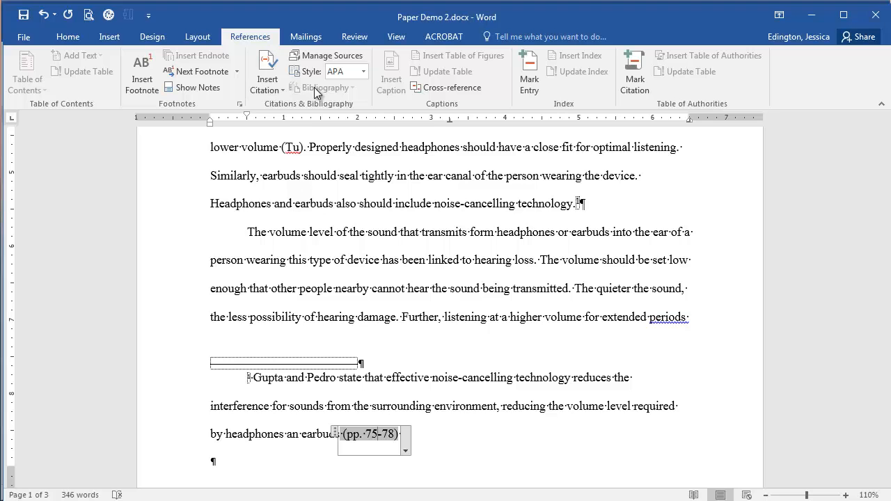
pyautogui.moveTo(327, 90)
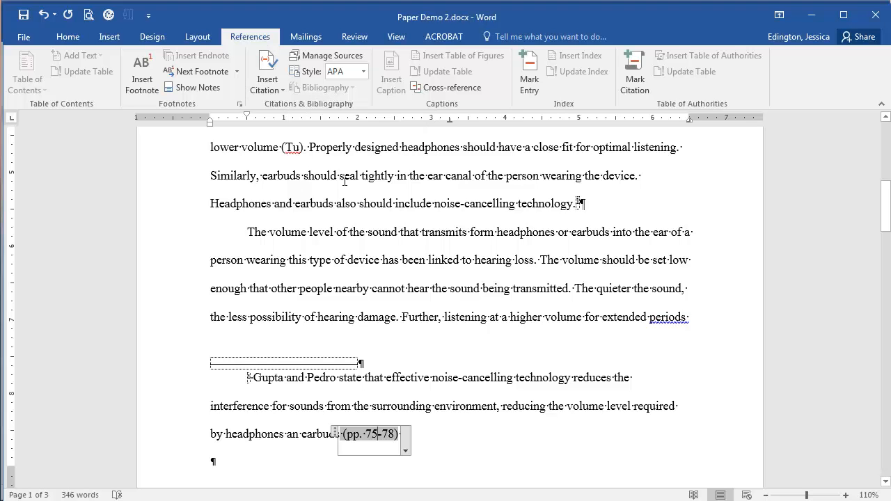
# - Leave the citation reading (pp. 75-78) in the document
pyautogui.click(67, 14)
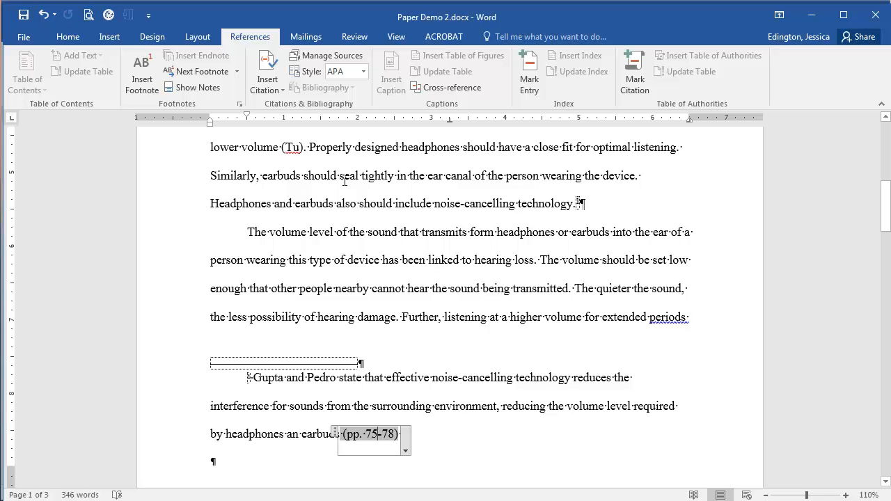